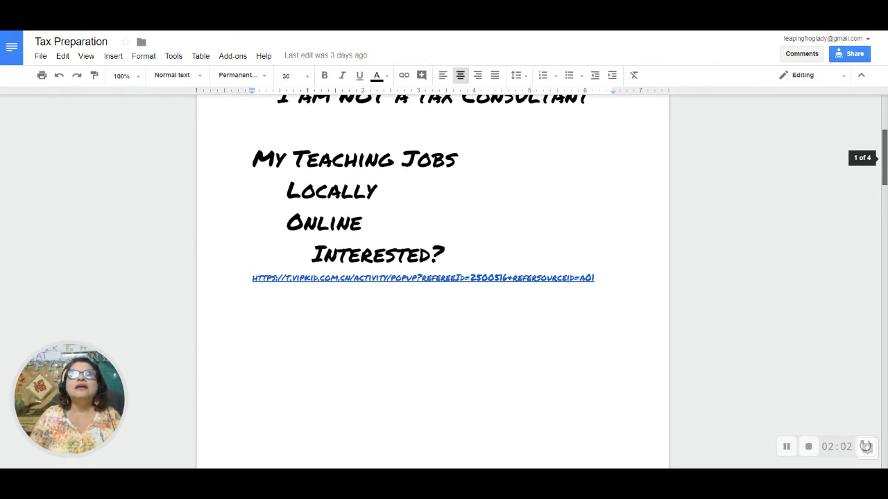
# Scroll past My Teaching Jobs to the $250 teacher deduction page with its tax-form illustration
pyautogui.scroll(-3)
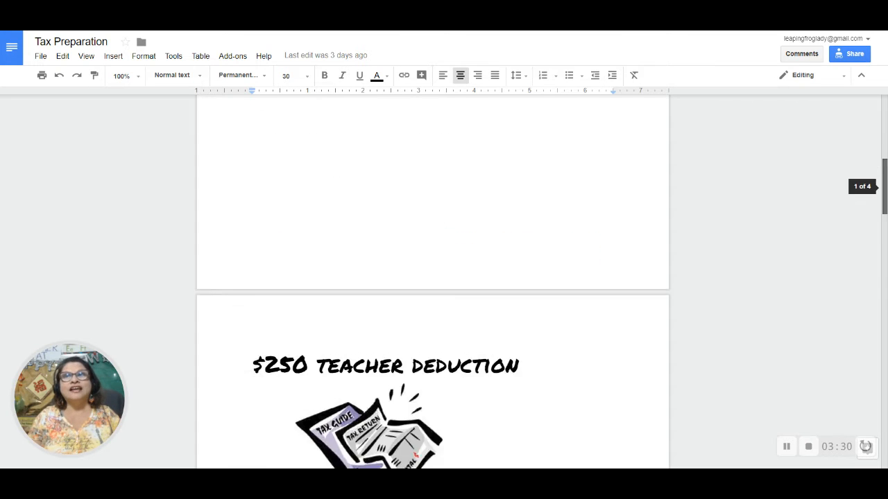
# Scroll to the Deductions list: Room, Electronic Office Supplies, Smart TV, PC, Chrome book
pyautogui.scroll(-3)
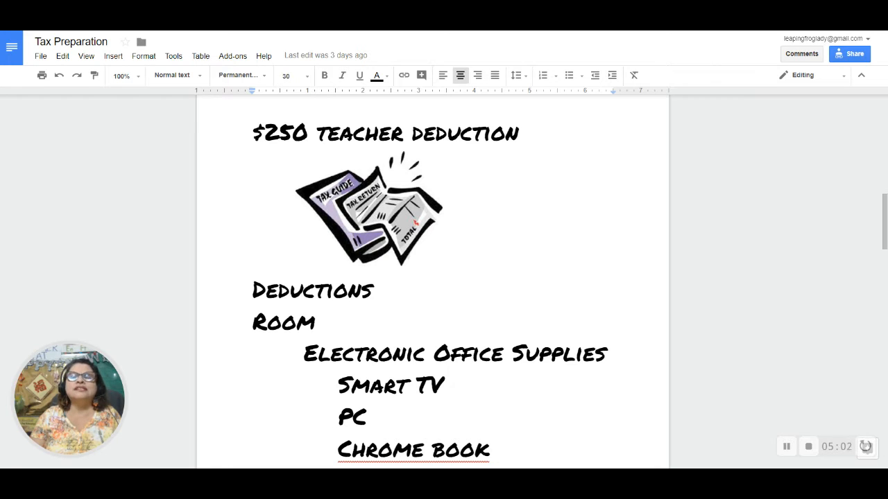
# Scroll to Regular Office Supplies with Cardstock, Stapler and Educational Materials
pyautogui.scroll(-3)
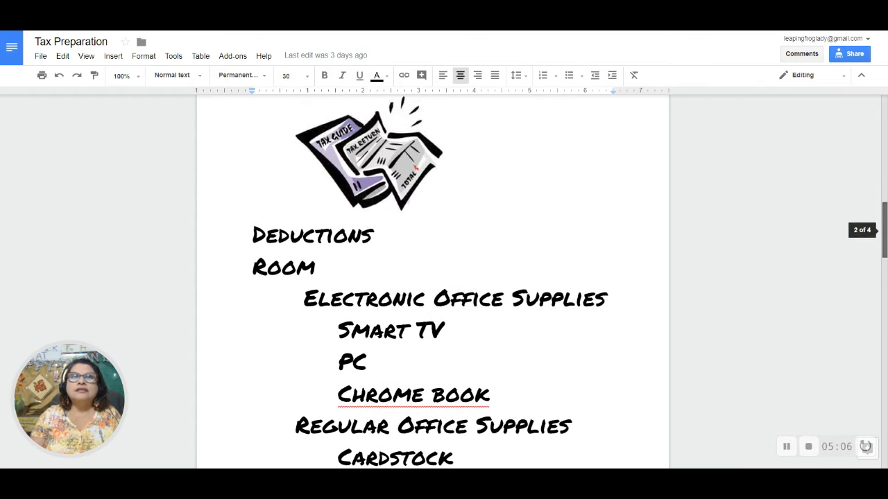
pyautogui.scroll(-3)
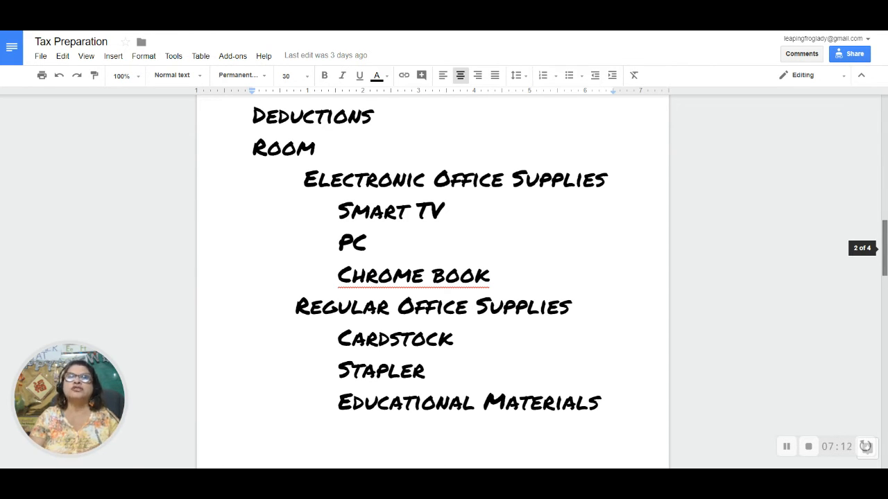
pyautogui.moveTo(797, 270)
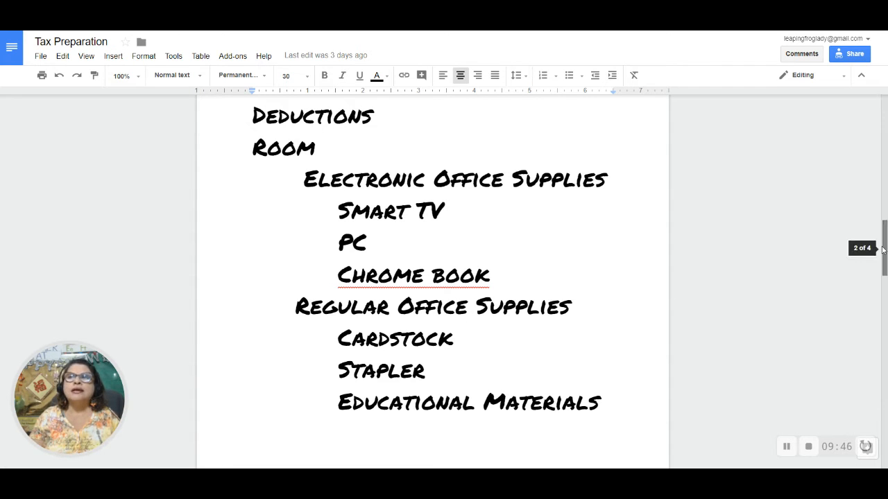
pyautogui.scroll(-3)
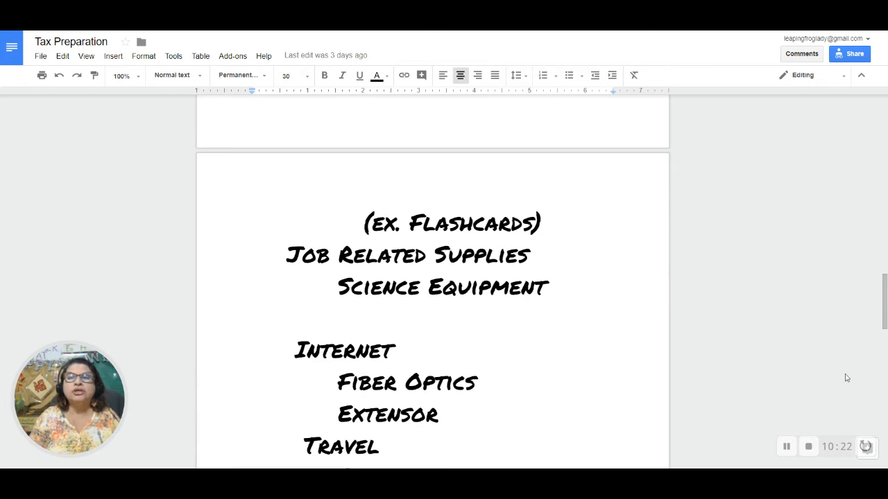
pyautogui.moveTo(810, 355)
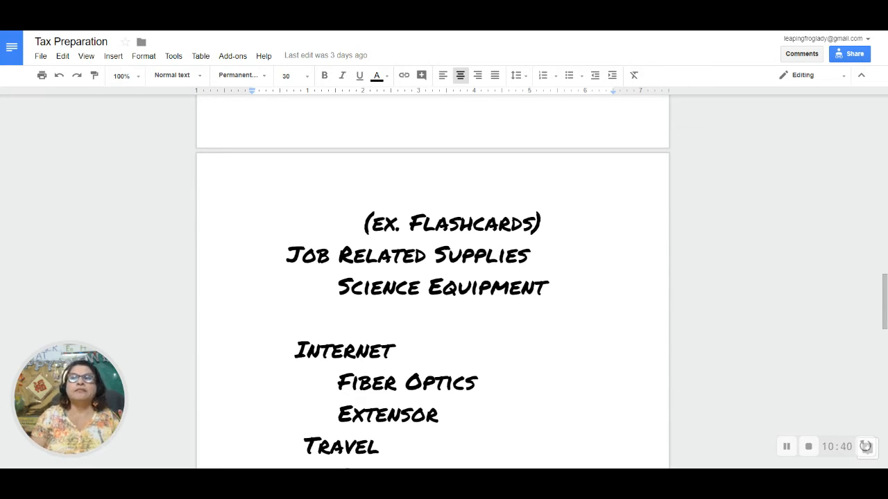
pyautogui.scroll(-3)
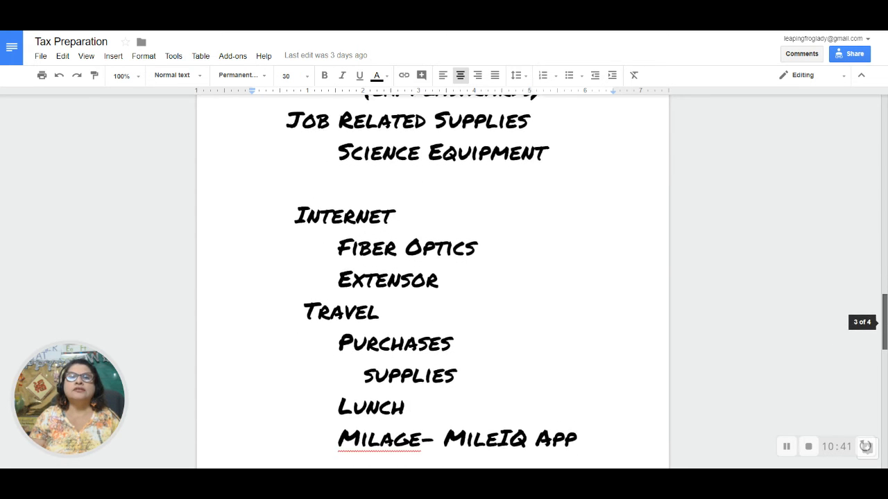
pyautogui.scroll(-3)
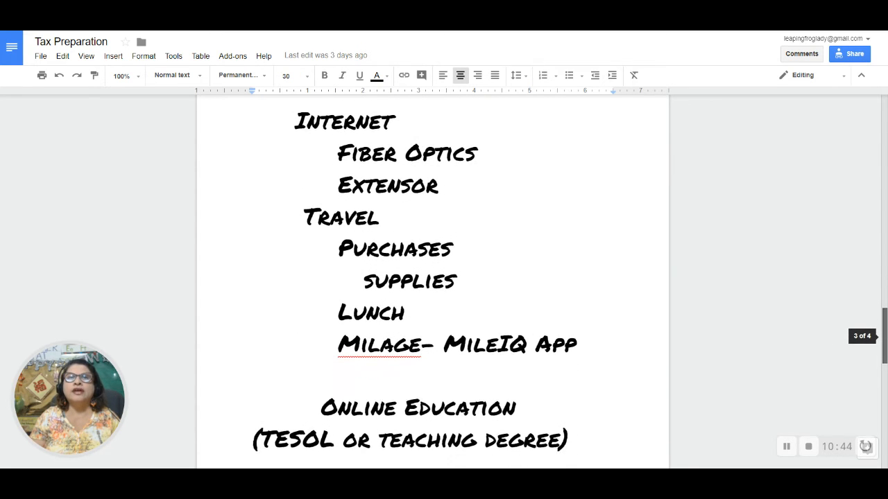
pyautogui.scroll(-3)
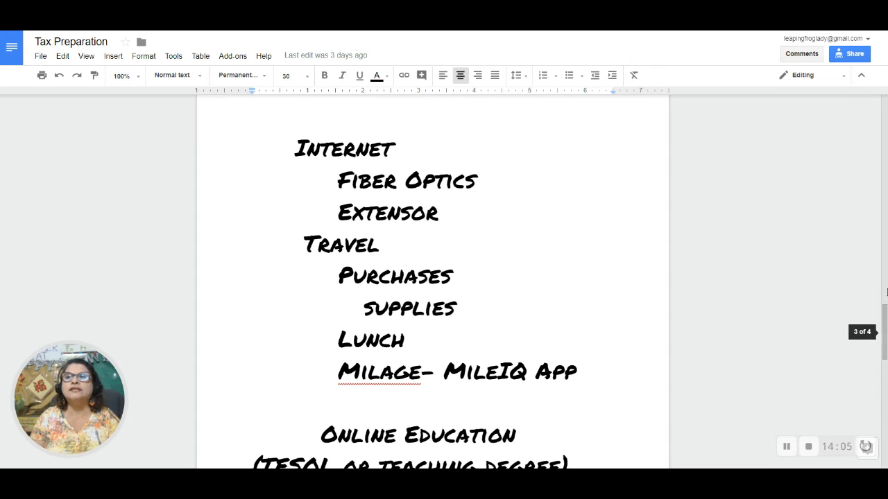
pyautogui.scroll(-3)
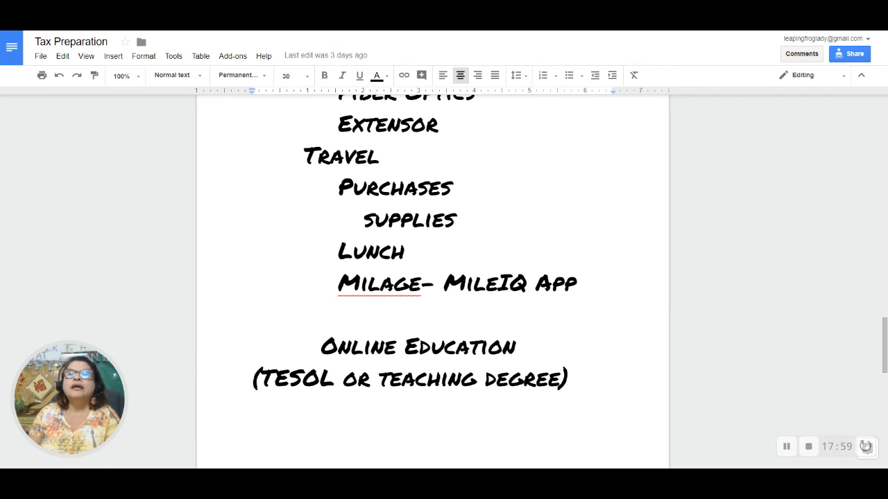
pyautogui.moveTo(668, 286)
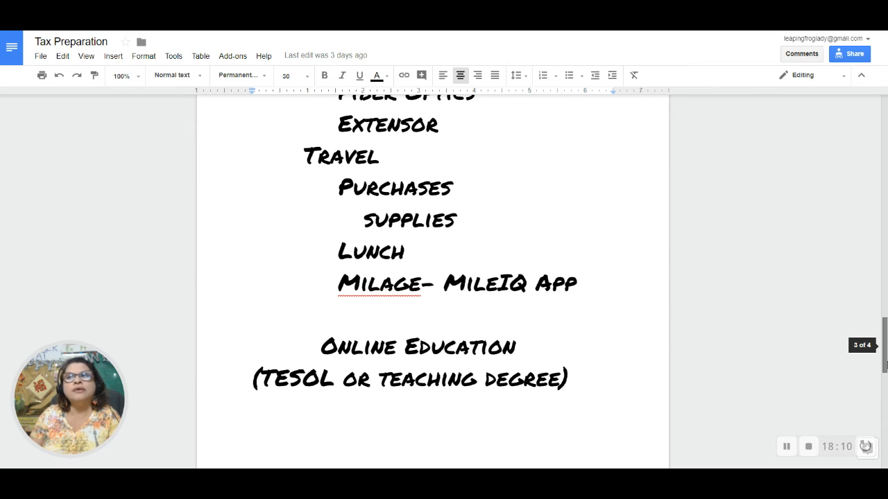
pyautogui.scroll(-3)
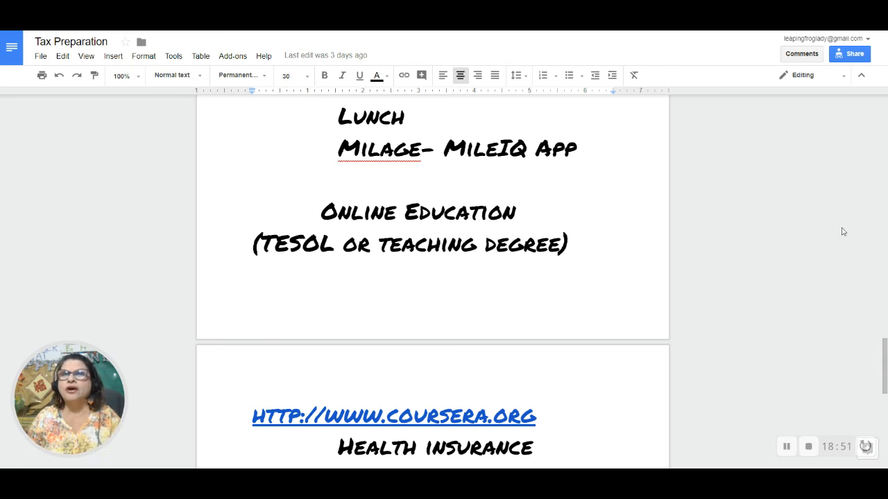
pyautogui.moveTo(821, 266)
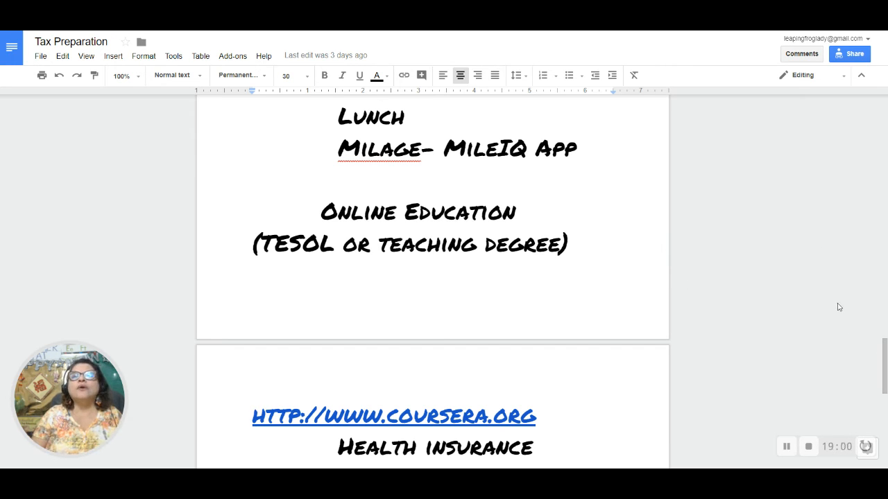
pyautogui.scroll(-3)
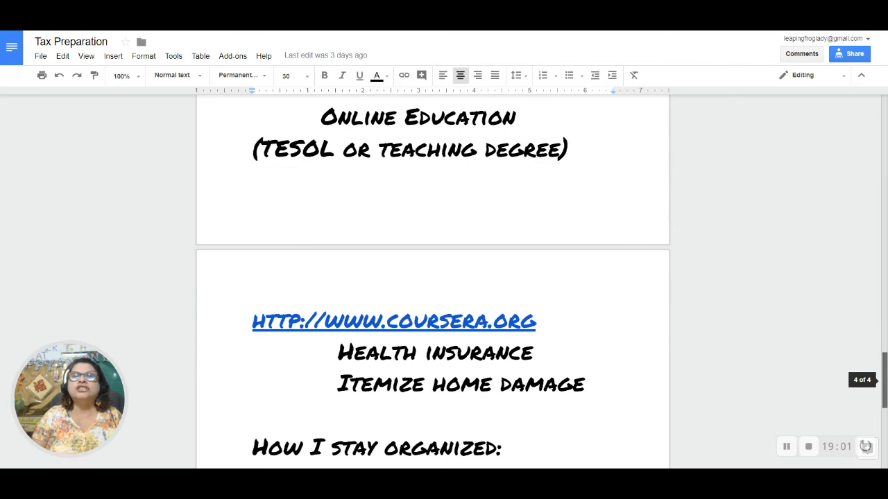
pyautogui.moveTo(739, 330)
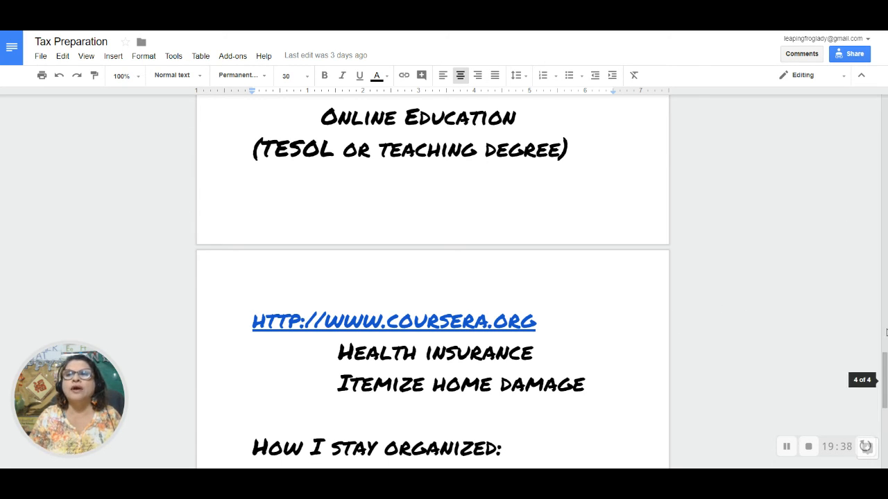
pyautogui.scroll(-3)
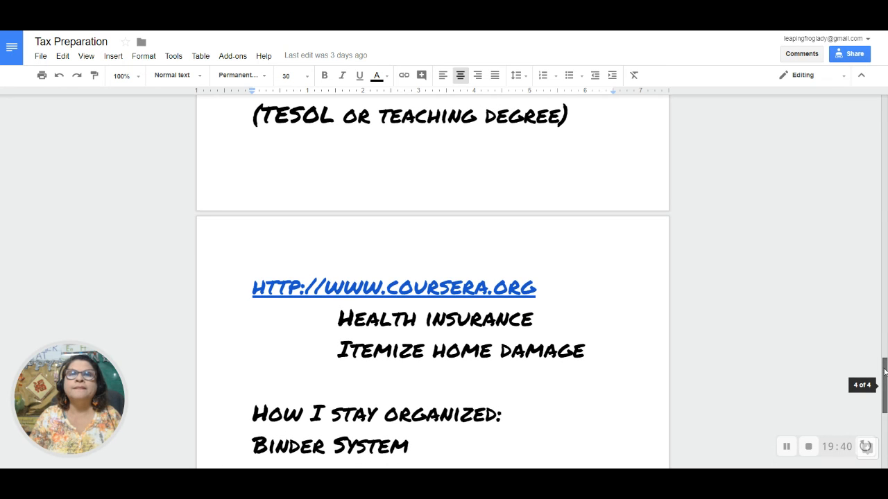
pyautogui.scroll(-3)
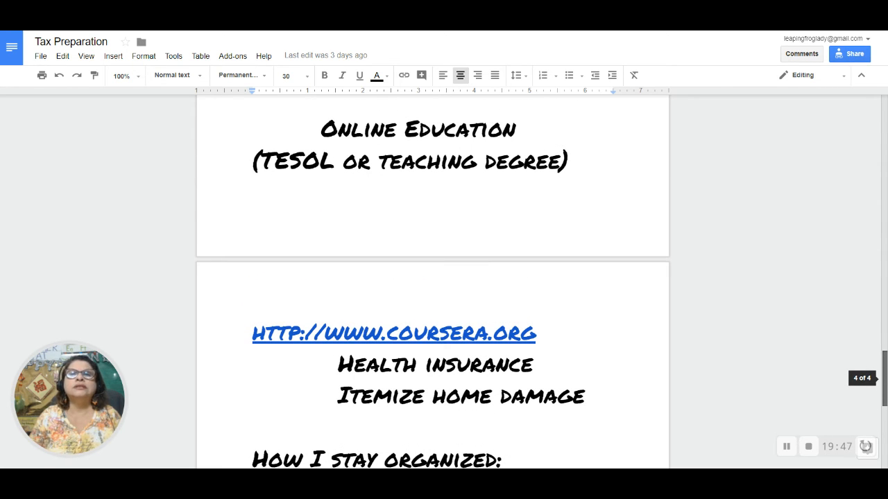
pyautogui.scroll(-3)
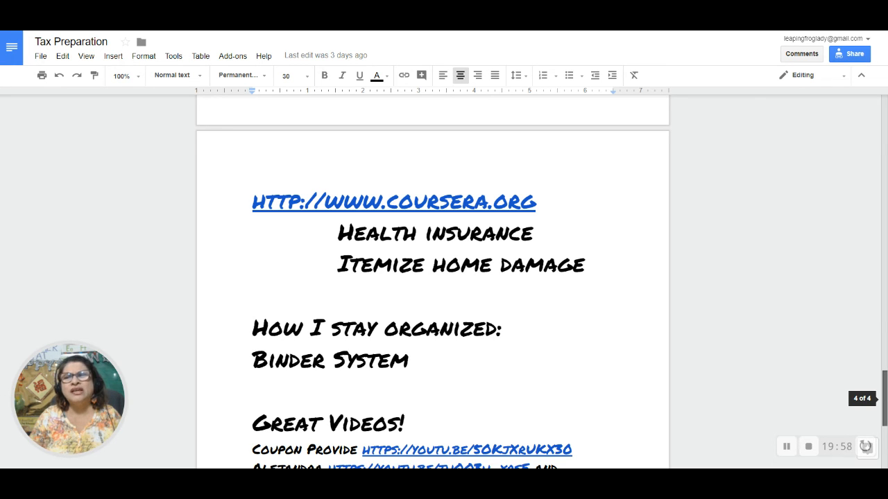
pyautogui.scroll(-3)
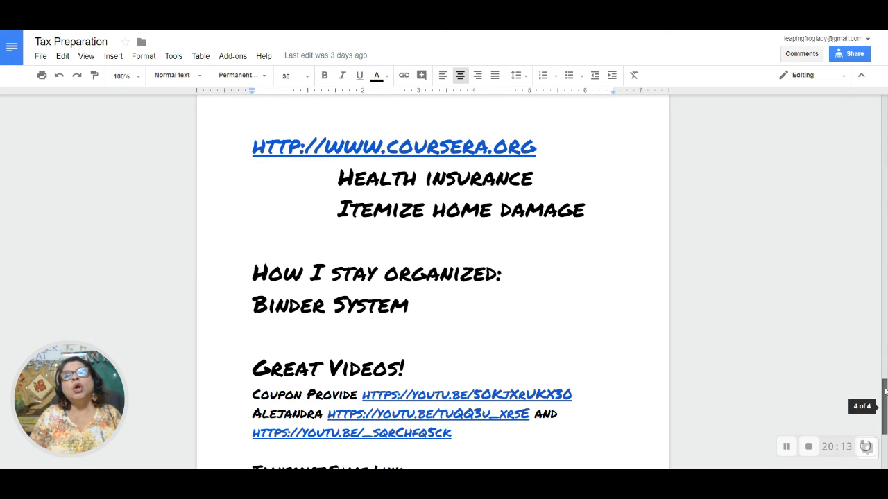
# Scroll through the Great Videos links down to the Transcript Share Link heading and URL
pyautogui.scroll(-3)
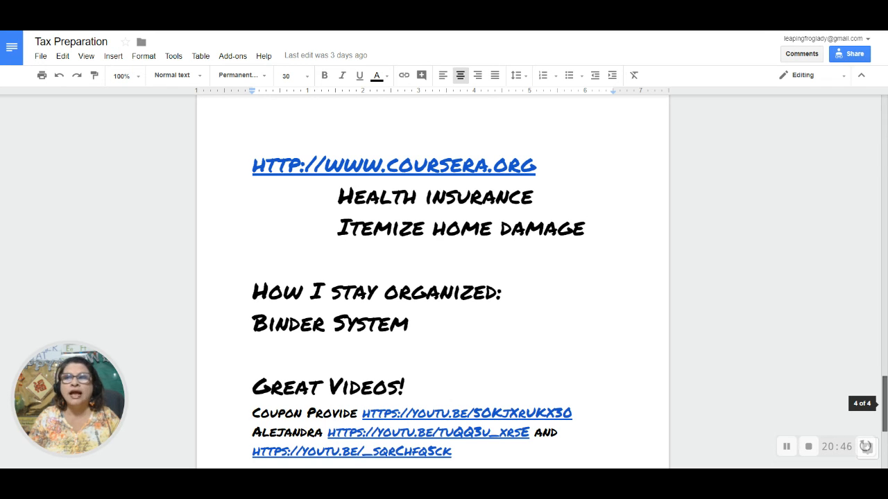
pyautogui.scroll(-3)
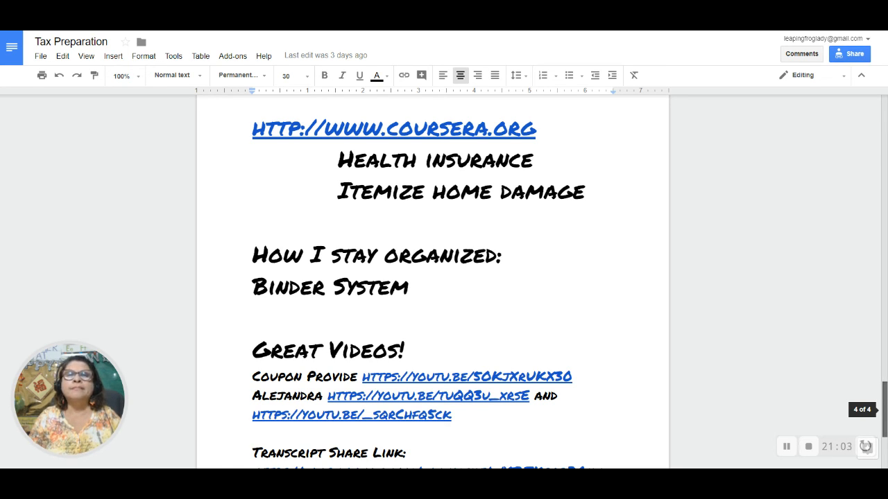
pyautogui.scroll(-3)
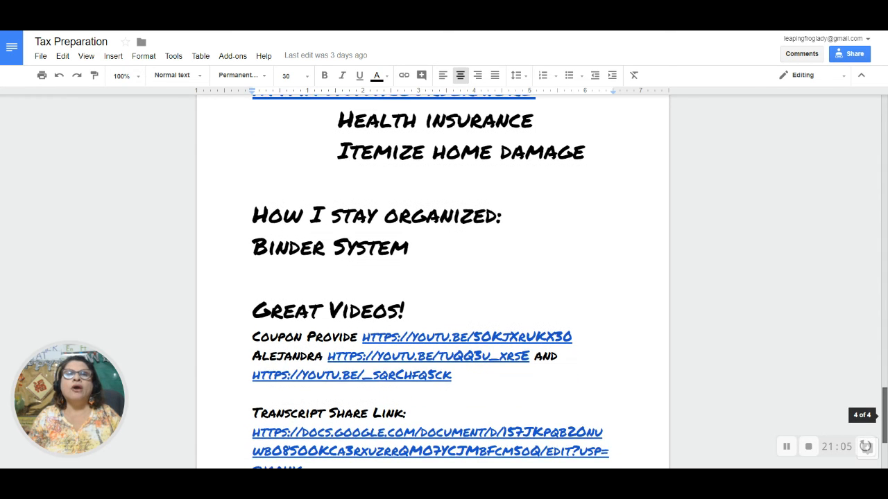
# Scroll until the full Transcript Share Link URL ending in usp=sharing is visible, then stop recording
pyautogui.scroll(-3)
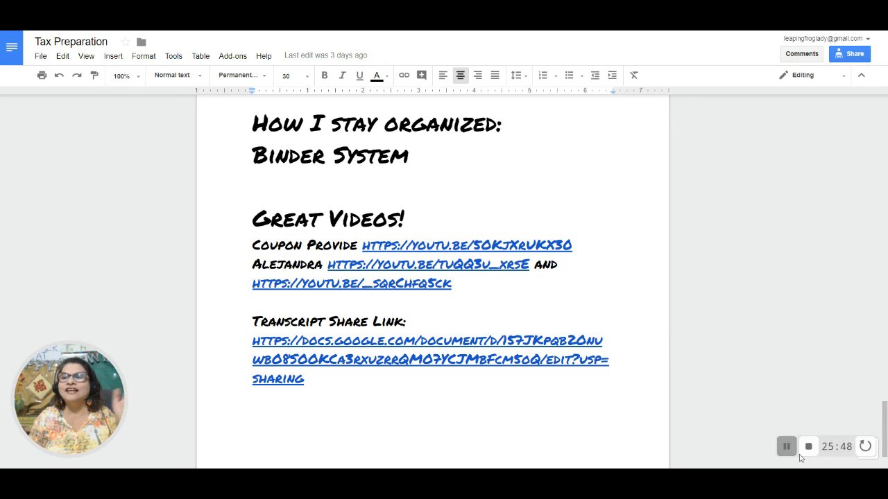
pyautogui.click(807, 447)
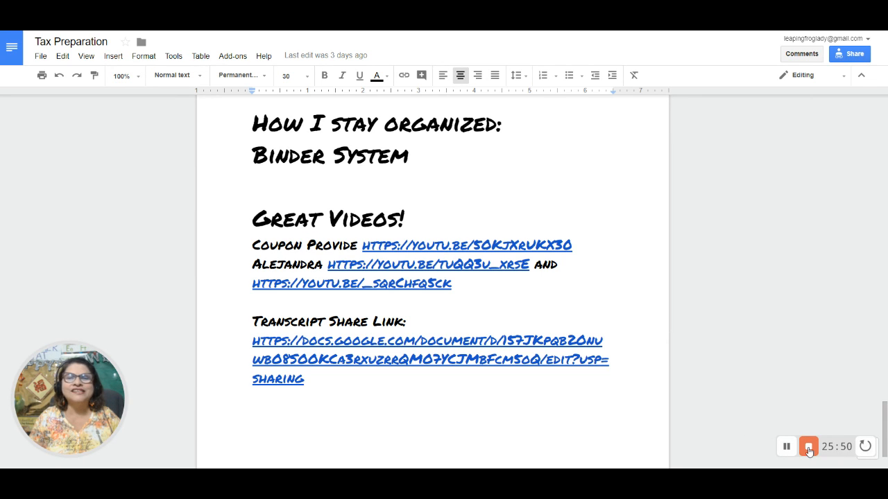